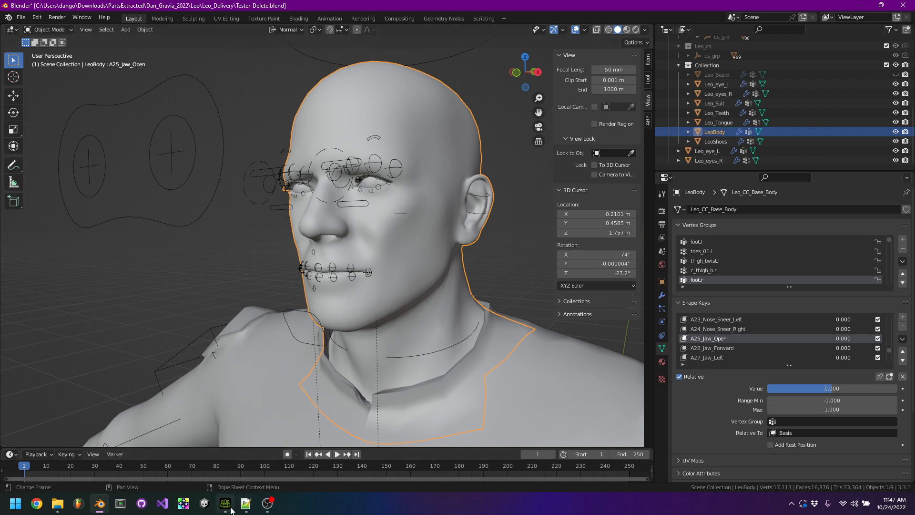
Switch to Character Creator 4 to view Kevin's Jaw expressions, including Jaw_Open.
{"action": "left_click", "coordinate": [225, 504]}
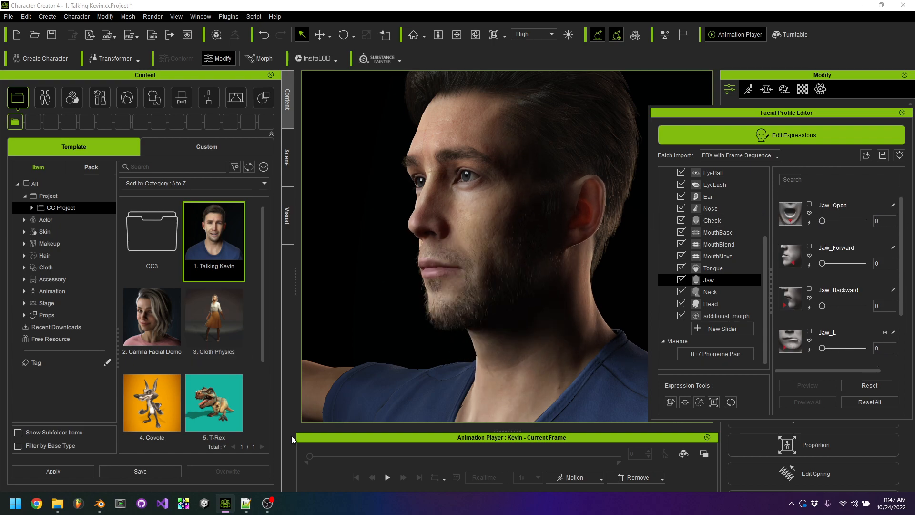
{"action": "mouse_move", "coordinate": [166, 506]}
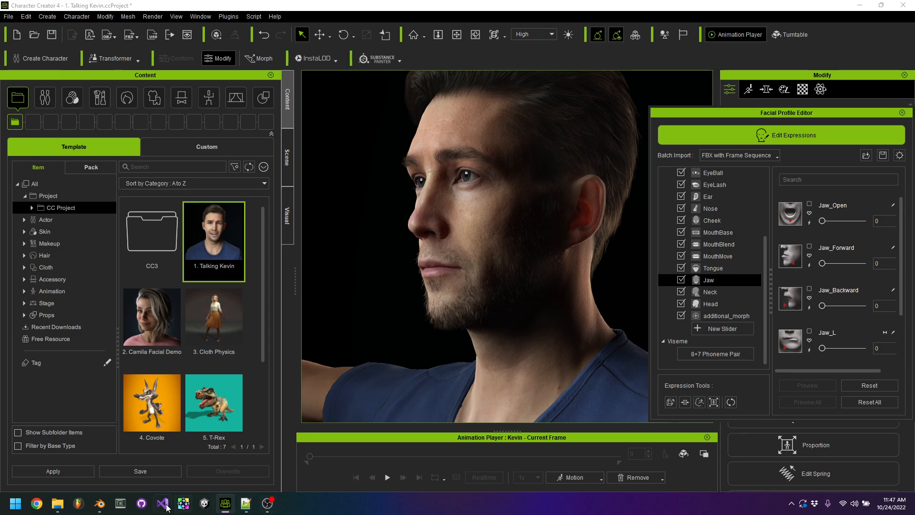
Back in Blender, check LeoBody's Jaw_Open shape key, then make Leo_rig active.
{"action": "left_click", "coordinate": [100, 502]}
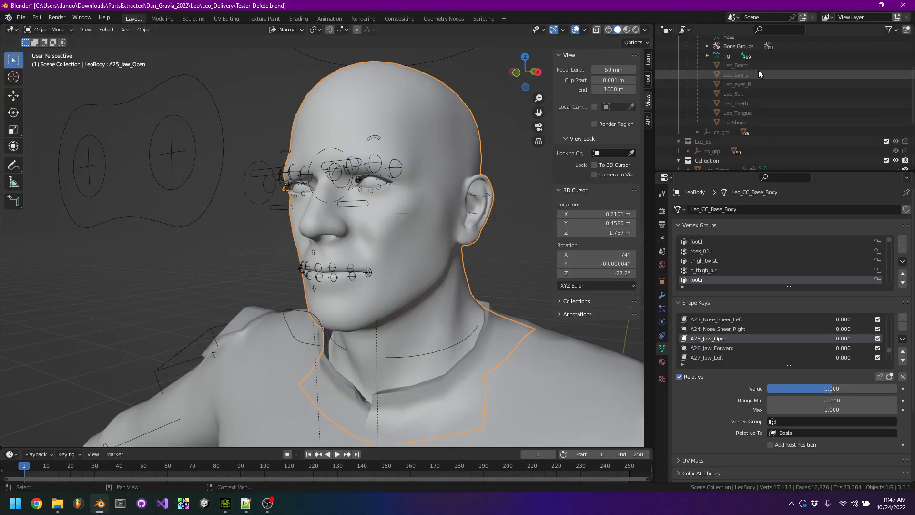
{"action": "left_click", "coordinate": [722, 79]}
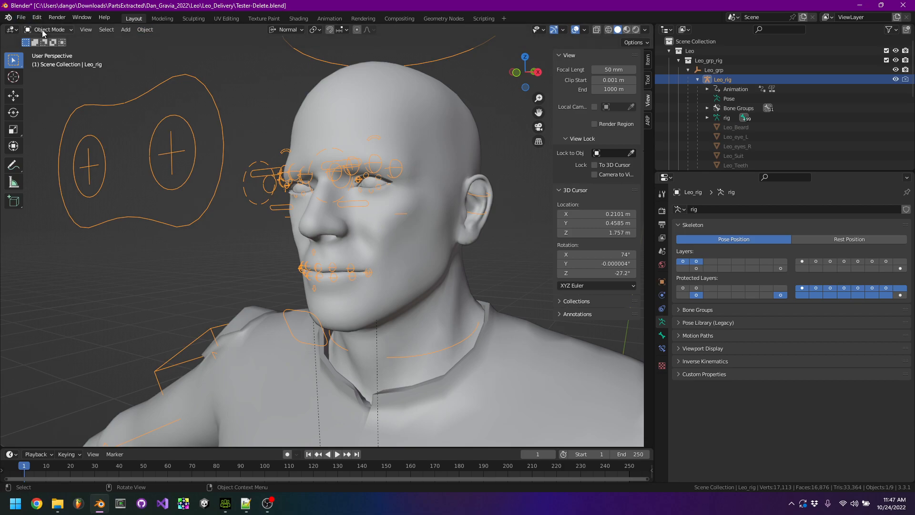
{"action": "left_click", "coordinate": [50, 29]}
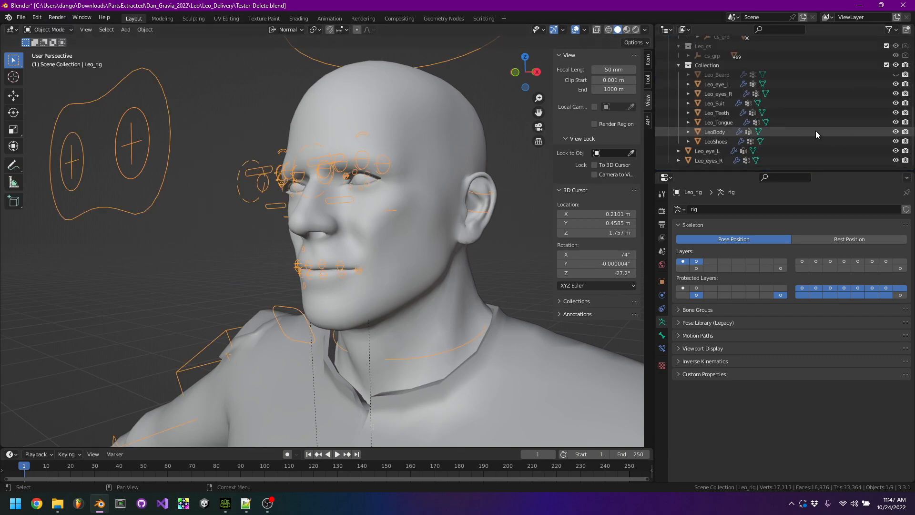
{"action": "left_click", "coordinate": [714, 131]}
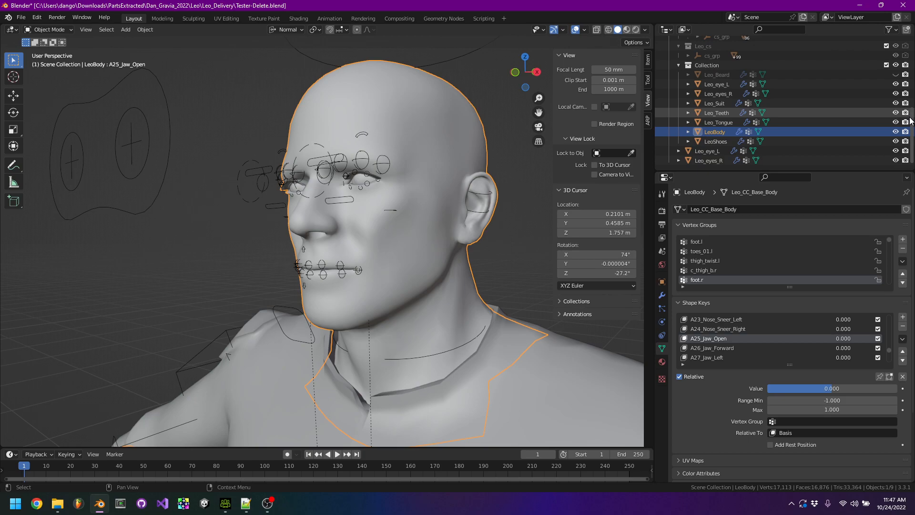
{"action": "mouse_move", "coordinate": [393, 260]}
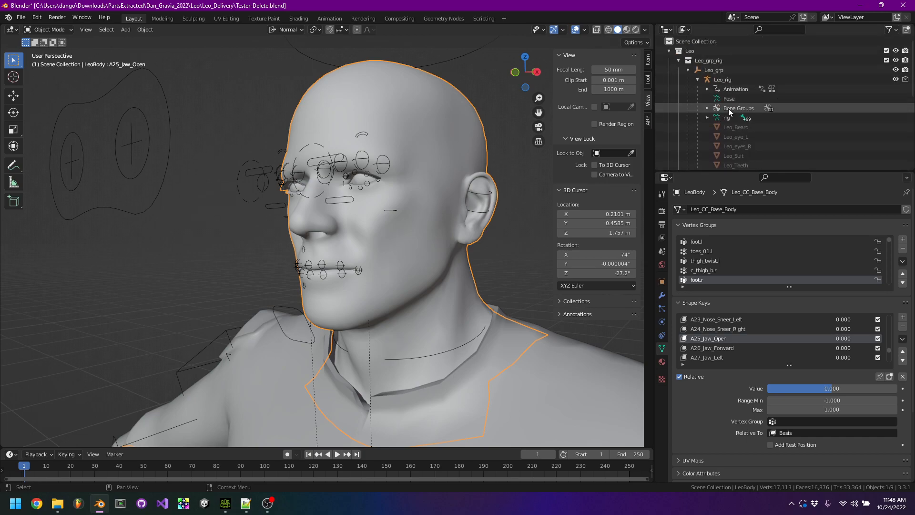
{"action": "left_click", "coordinate": [722, 79]}
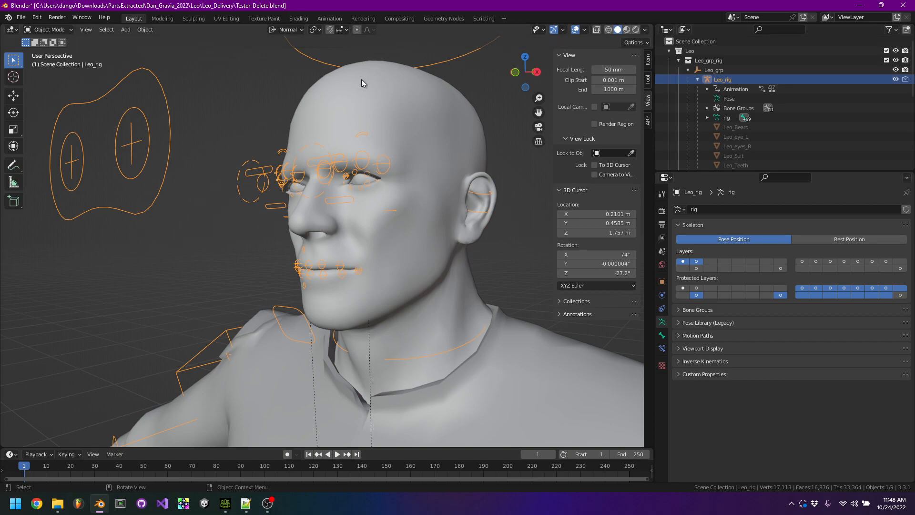
{"action": "left_click", "coordinate": [50, 29]}
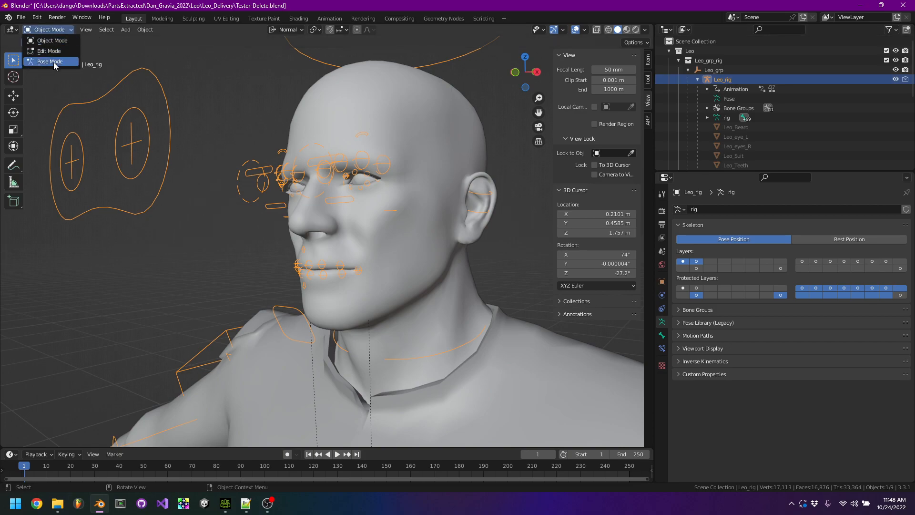
Put Leo_rig in Pose Mode and move c_jawbone.x down so the mouth opens wide.
{"action": "left_click", "coordinate": [49, 61]}
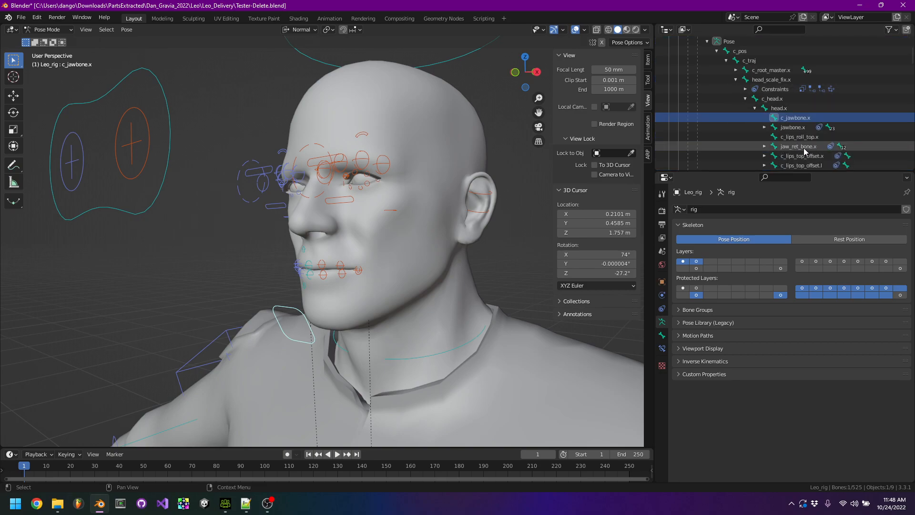
{"action": "left_click", "coordinate": [792, 127]}
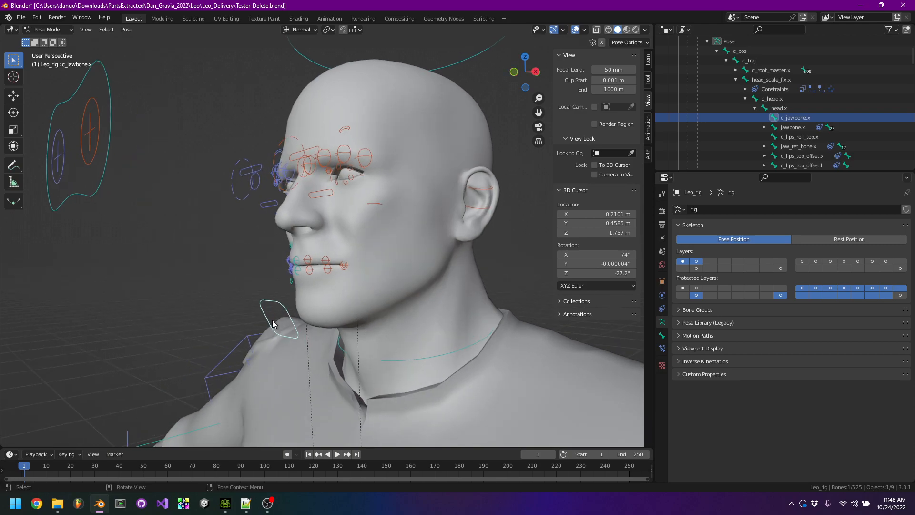
{"action": "key", "text": "g"}
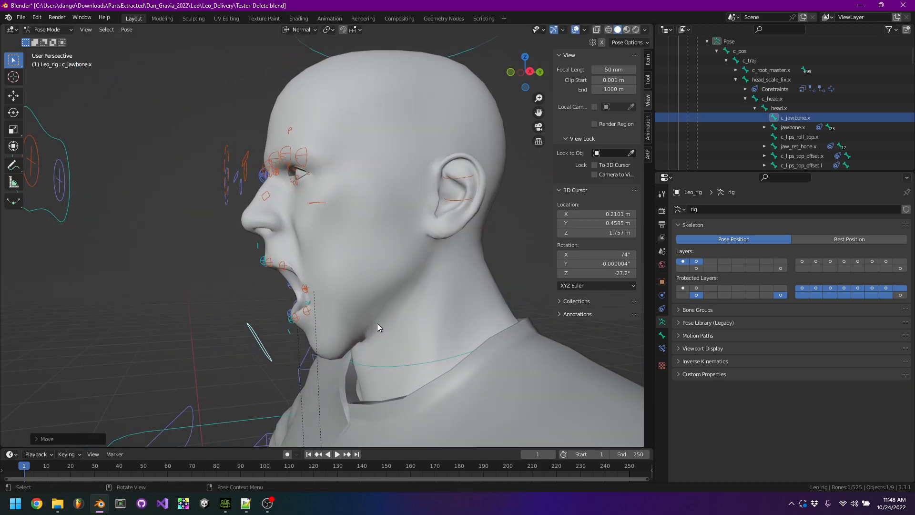
{"action": "left_click", "coordinate": [225, 502]}
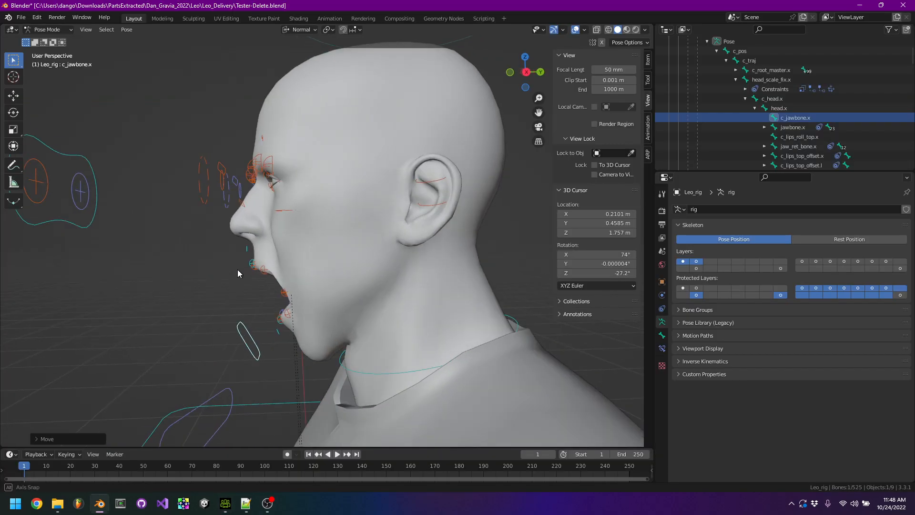
{"action": "left_click", "coordinate": [224, 502]}
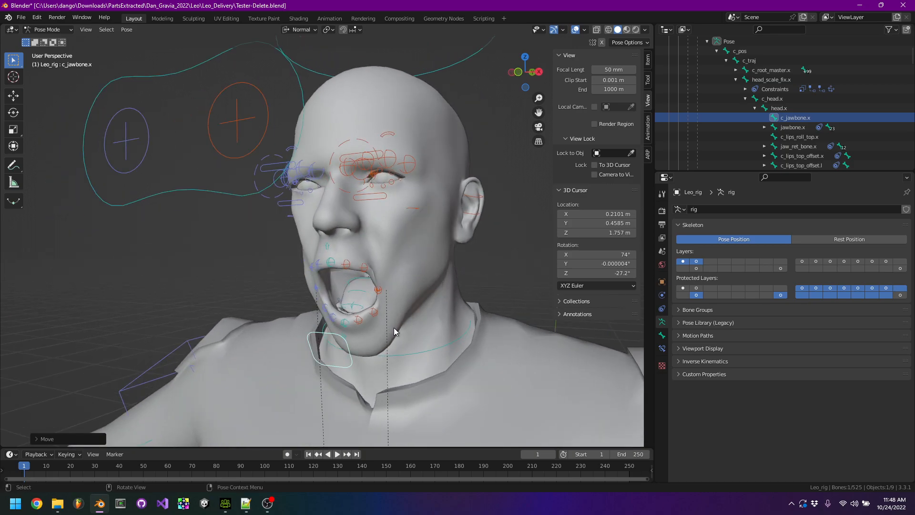
{"action": "left_click", "coordinate": [49, 29]}
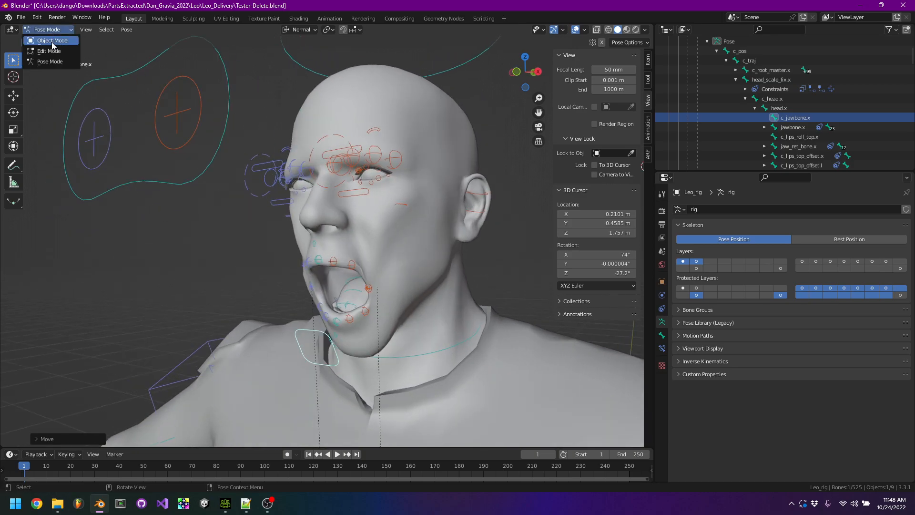
Return to Object Mode, select LeoBody and open the rig modifier's Save as Shape Key dropdown.
{"action": "left_click", "coordinate": [49, 41]}
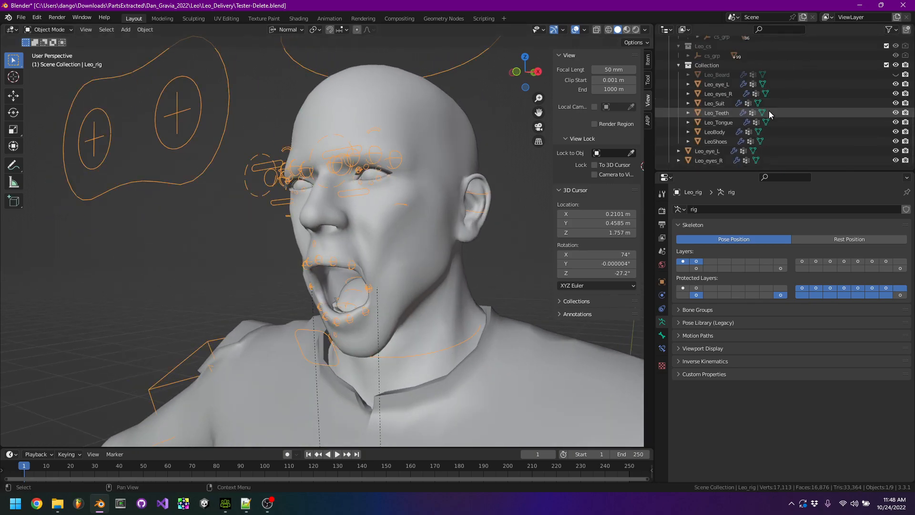
{"action": "left_click", "coordinate": [714, 132]}
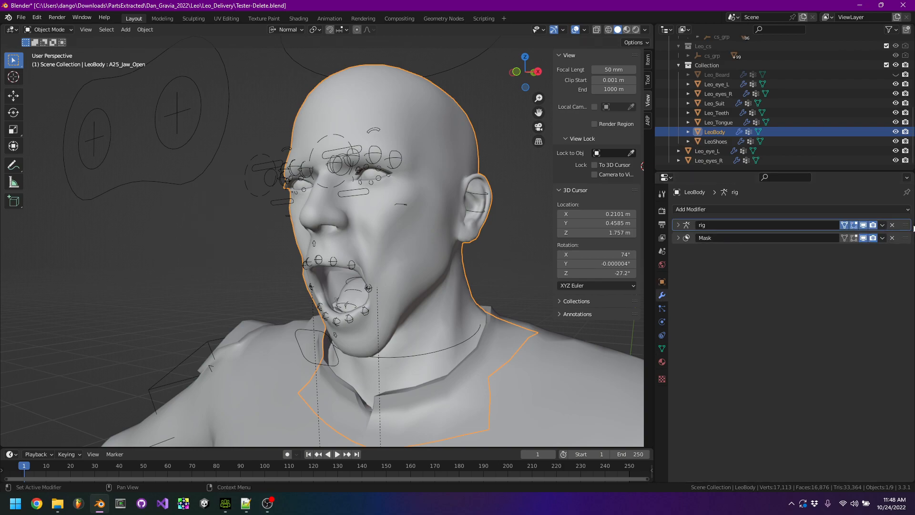
{"action": "left_click", "coordinate": [882, 224]}
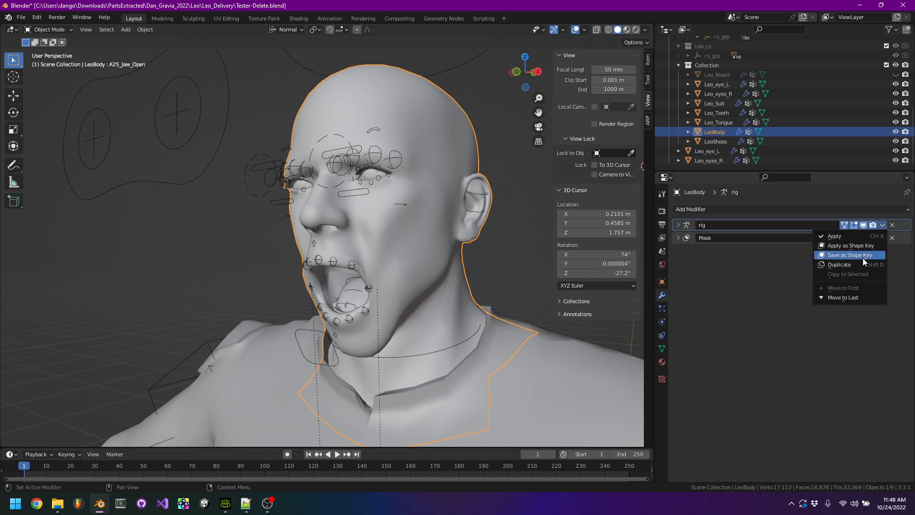
{"action": "mouse_move", "coordinate": [849, 255]}
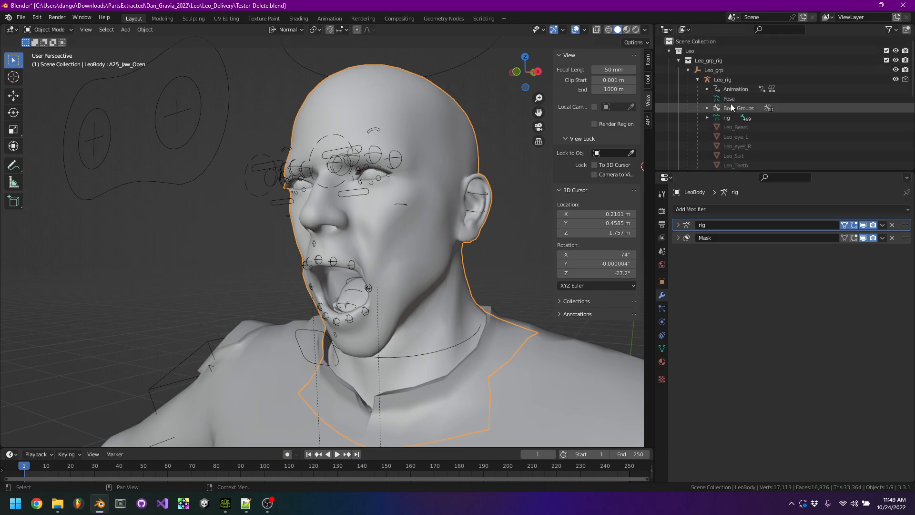
Clear c_jawbone.x's transform in Pose Mode to close the mouth, then return to Object Mode.
{"action": "left_click", "coordinate": [49, 29]}
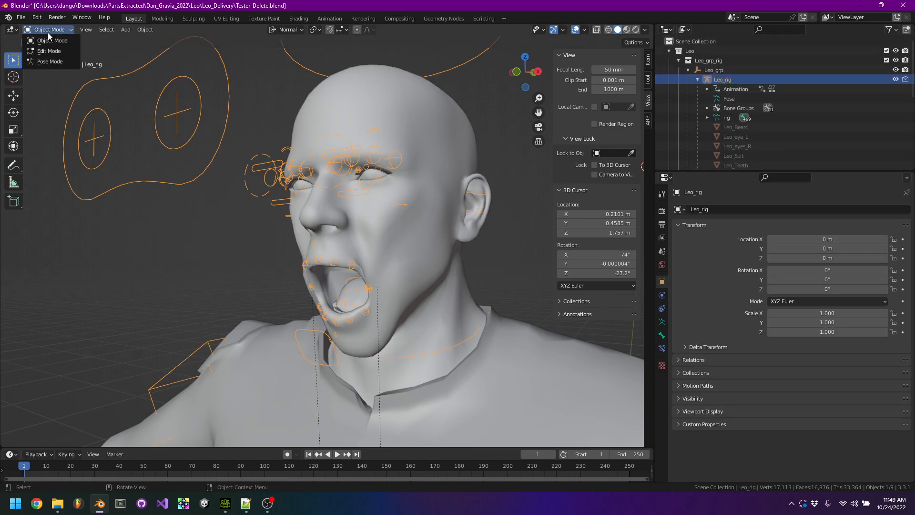
{"action": "left_click", "coordinate": [49, 62]}
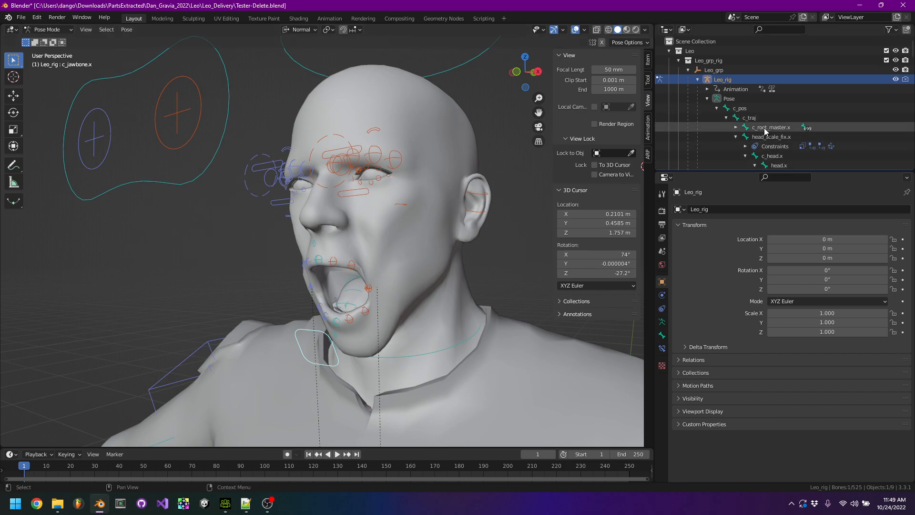
{"action": "left_click", "coordinate": [791, 89]}
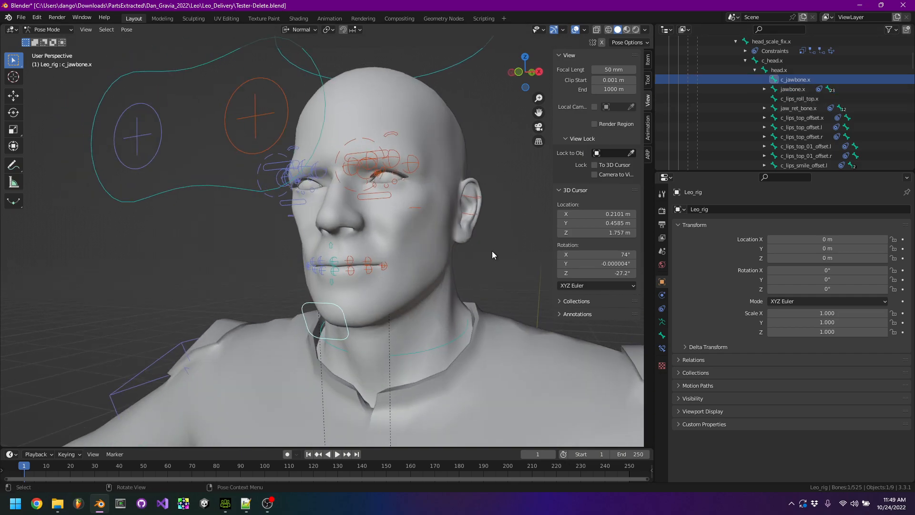
{"action": "left_click", "coordinate": [47, 29]}
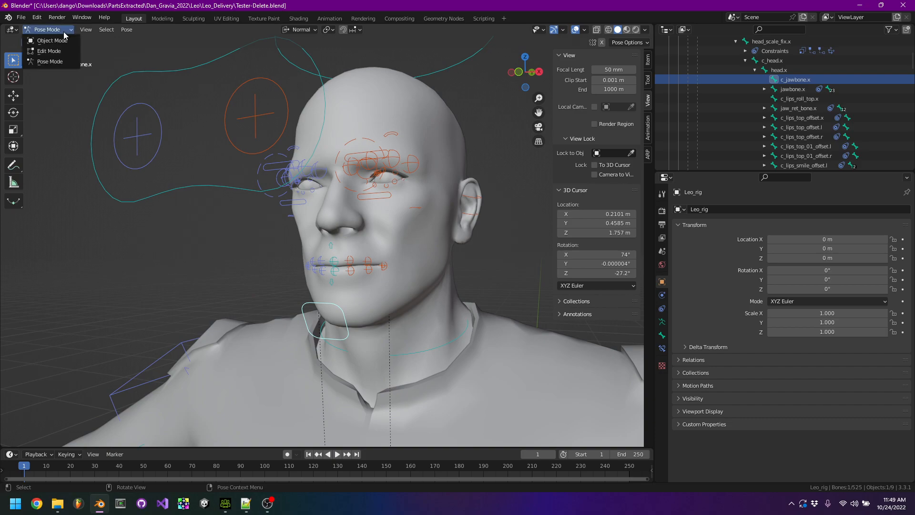
{"action": "left_click", "coordinate": [50, 40]}
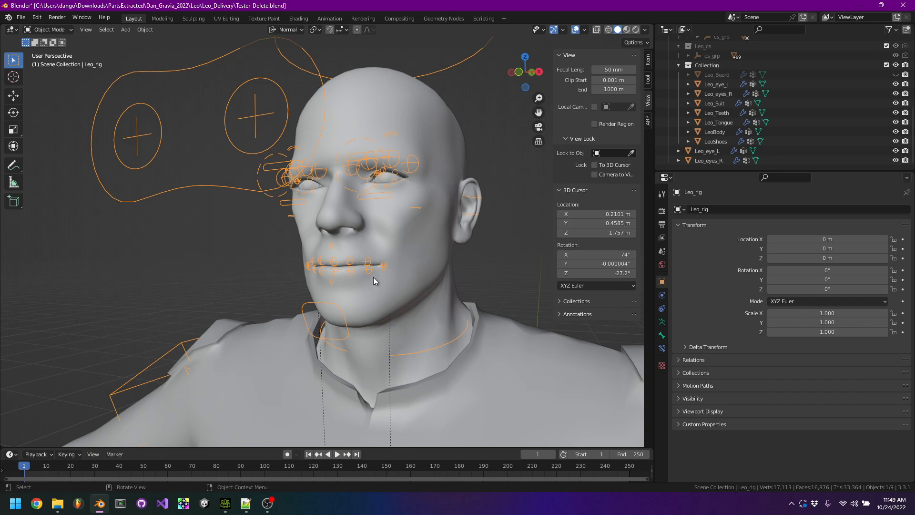
Add Key 123 to LeoBody with New Shape from Mix.
{"action": "left_click", "coordinate": [714, 131]}
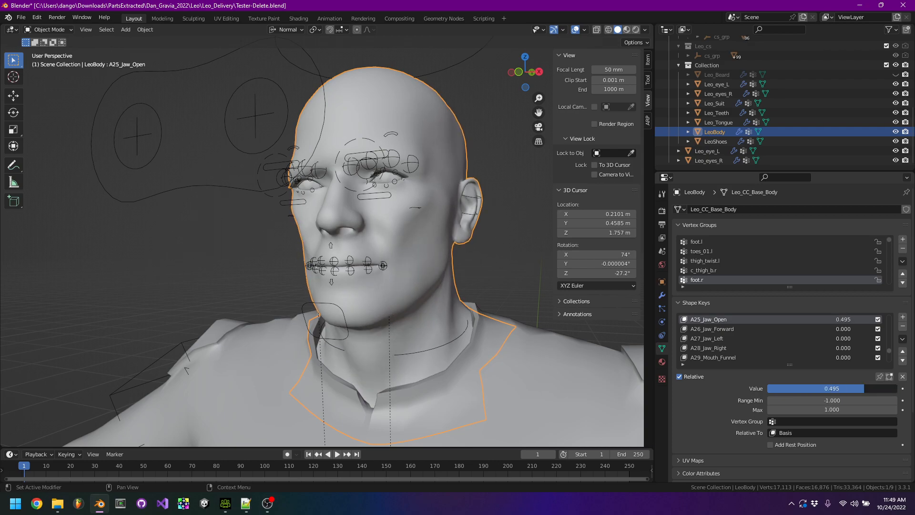
{"action": "scroll", "scroll_direction": "down", "scroll_amount": 3}
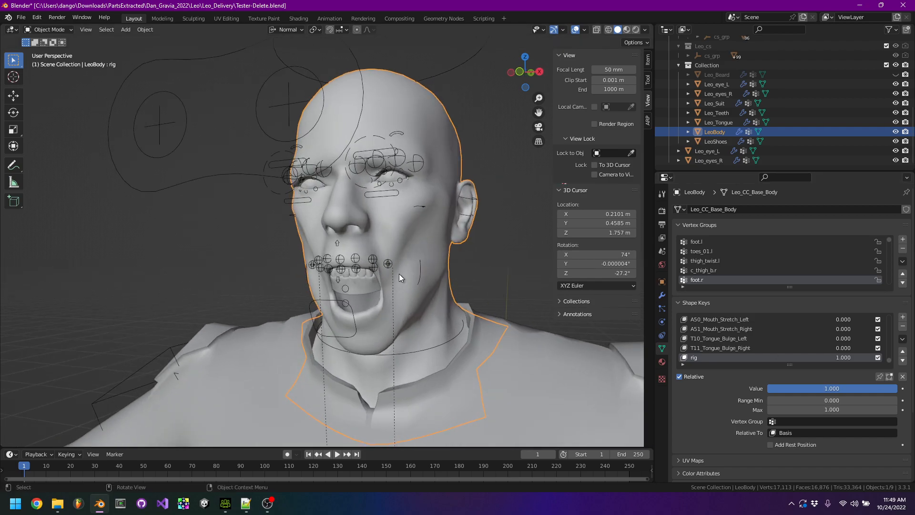
{"action": "mouse_move", "coordinate": [719, 348]}
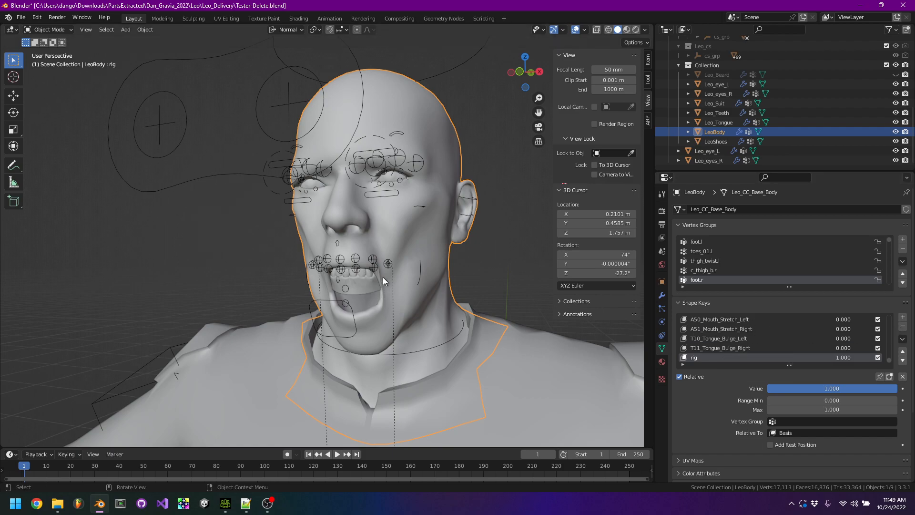
{"action": "left_click", "coordinate": [902, 339]}
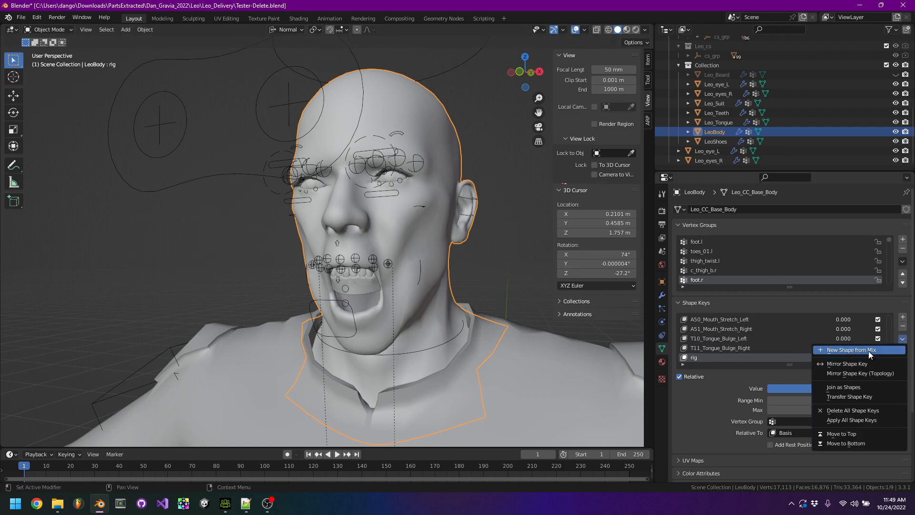
{"action": "mouse_move", "coordinate": [857, 349]}
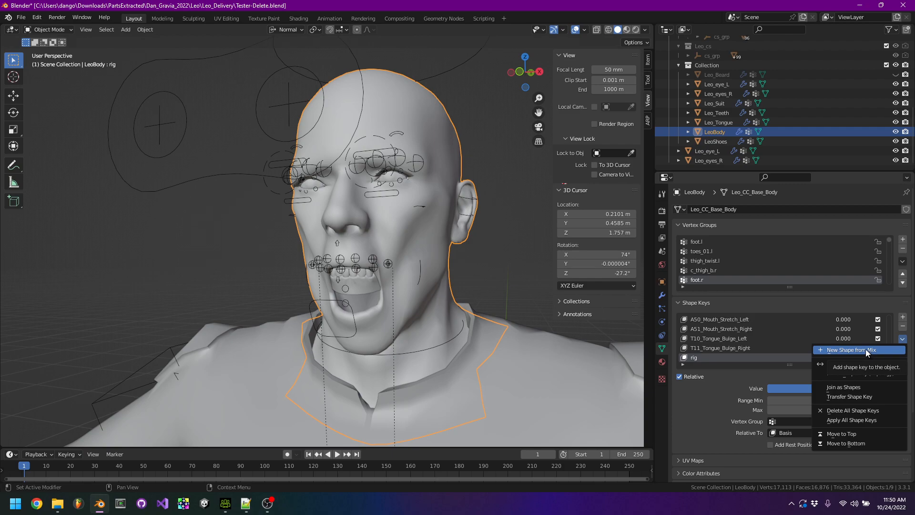
{"action": "left_click", "coordinate": [852, 349]}
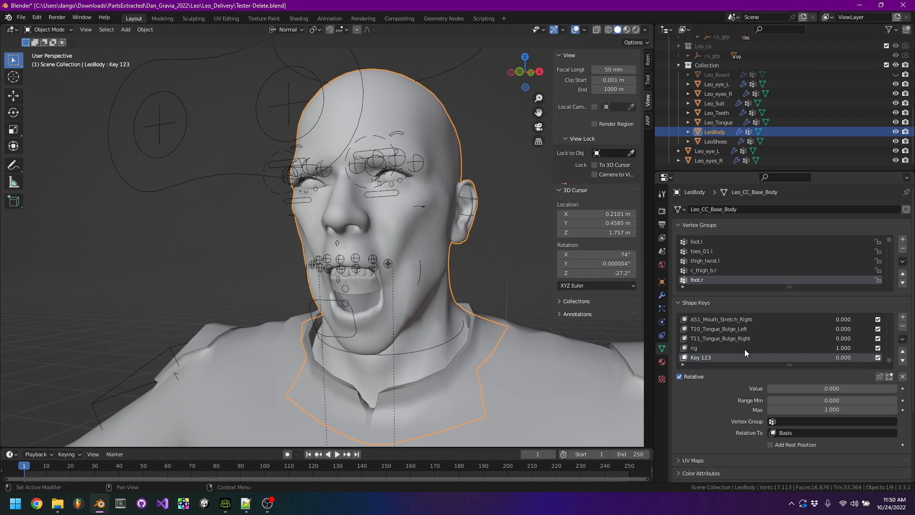
Set the rig key's value, test Key 123, and reset the shape key values to 0.
{"action": "double_click", "coordinate": [842, 347]}
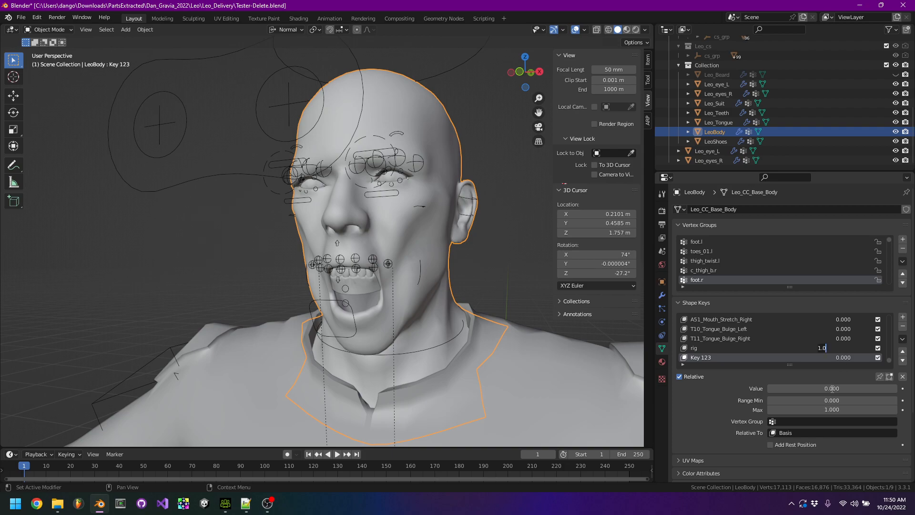
{"action": "key", "text": "Return"}
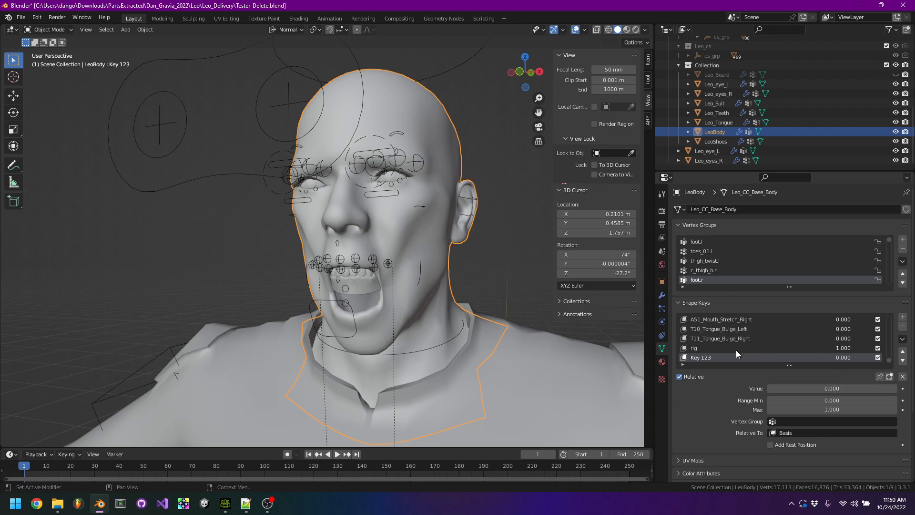
{"action": "left_click", "coordinate": [694, 347]}
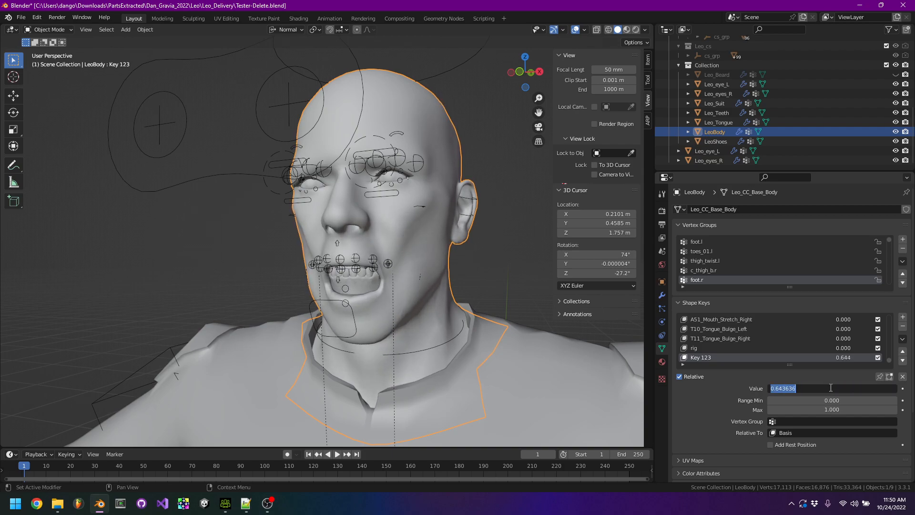
{"action": "left_click", "coordinate": [693, 347]}
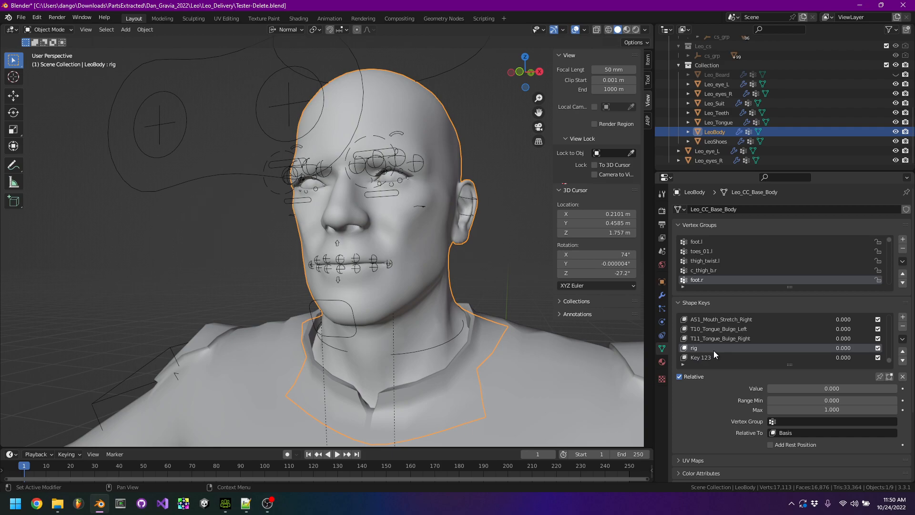
Rename the original jaw shape key to A25_Jaw_Open_Unused.
{"action": "scroll", "scroll_direction": "down", "scroll_amount": 3}
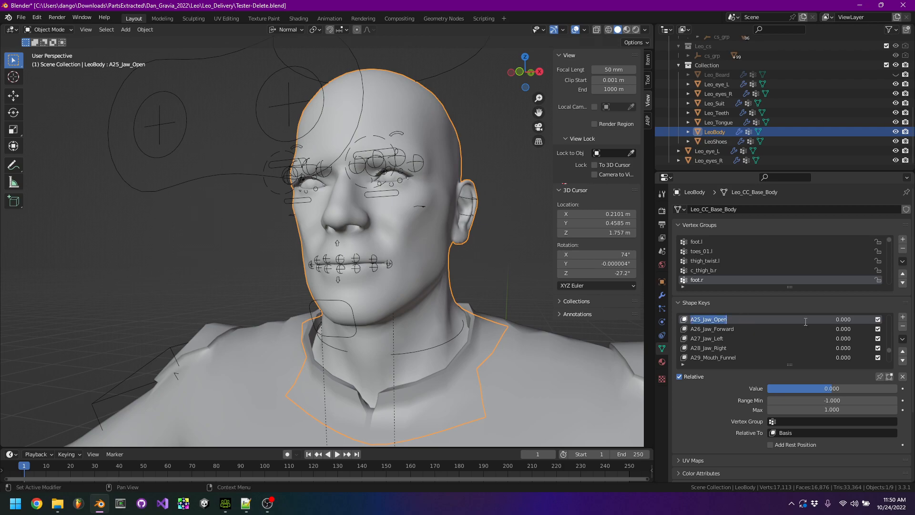
{"action": "left_click", "coordinate": [902, 339]}
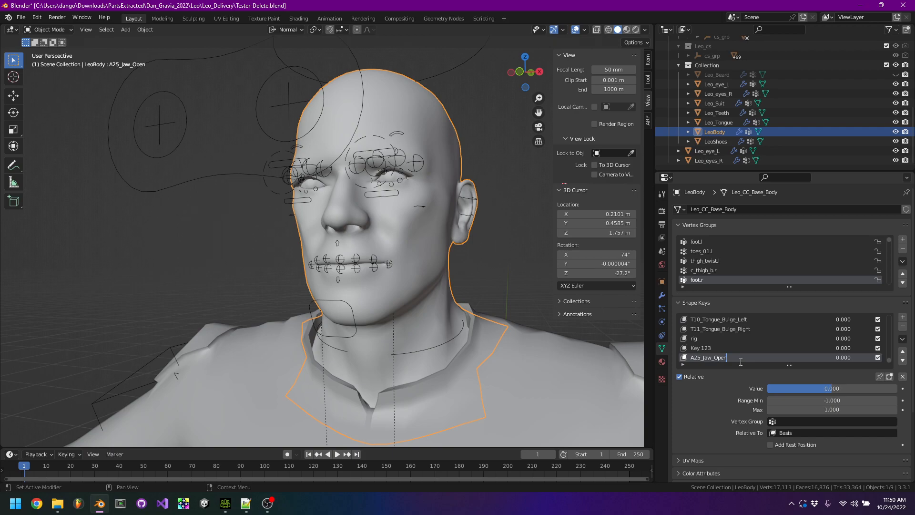
{"action": "type", "text": "_Unused"}
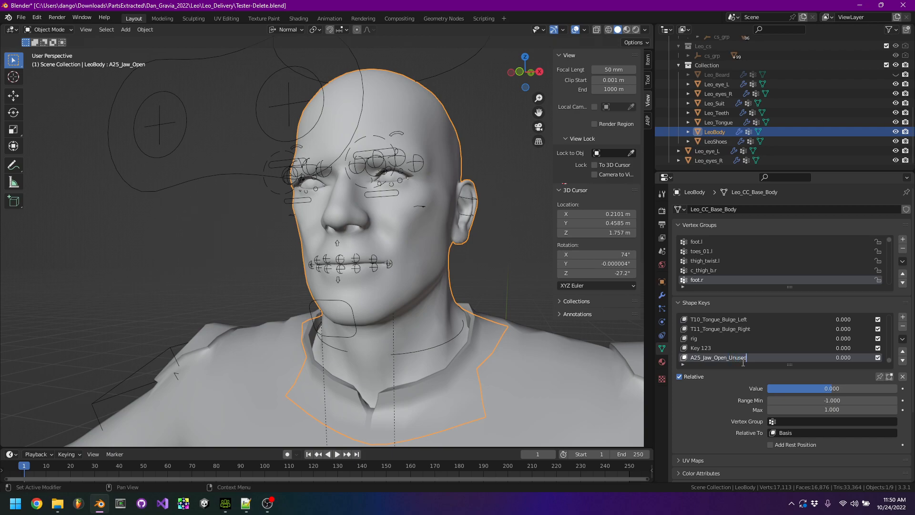
{"action": "left_click", "coordinate": [694, 338]}
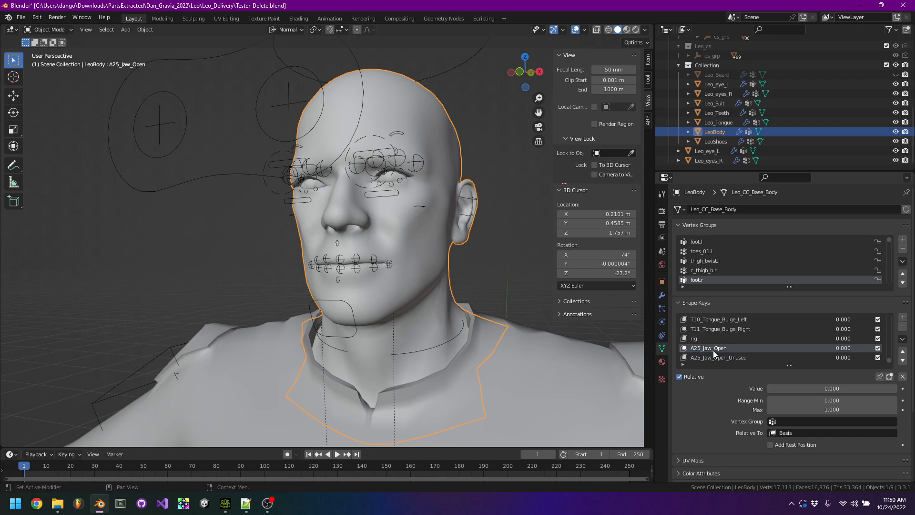
{"action": "mouse_move", "coordinate": [711, 344]}
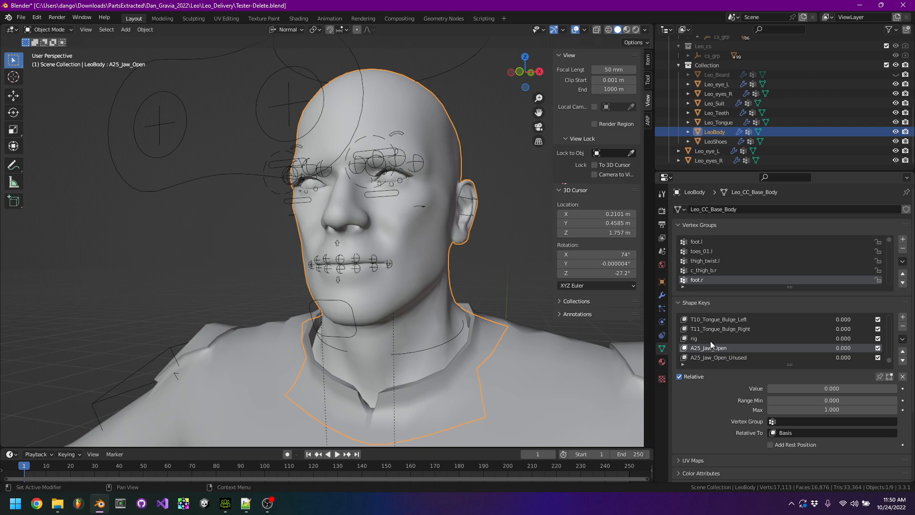
Move A25_Jaw_Open higher in the list and delete the rig shape key.
{"action": "left_click", "coordinate": [902, 352]}
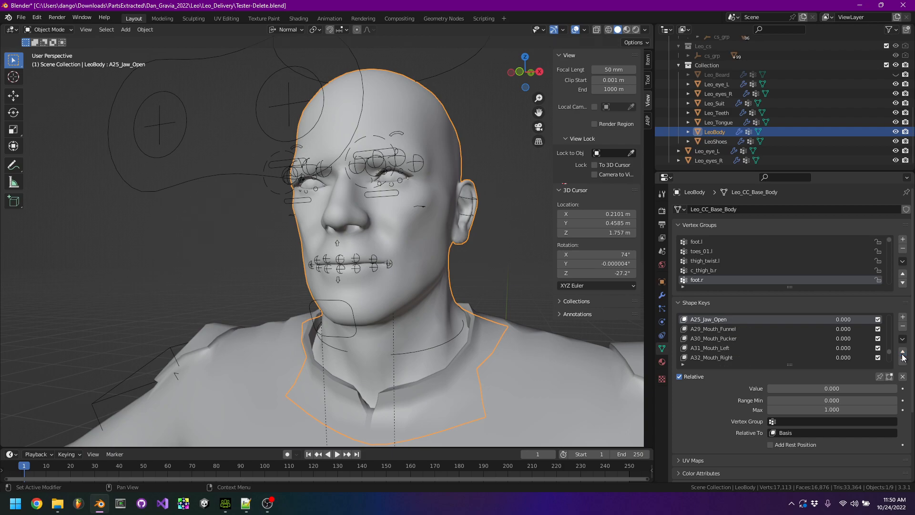
{"action": "scroll", "scroll_direction": "up", "scroll_amount": 3}
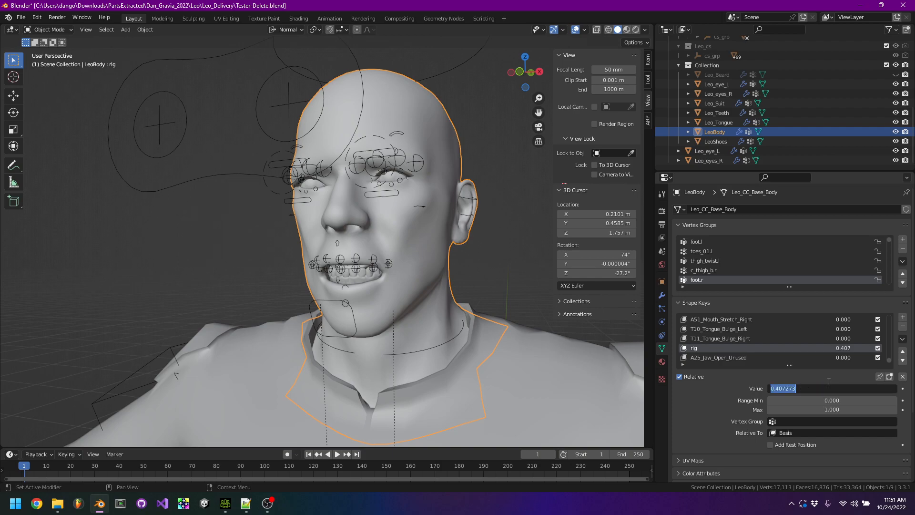
{"action": "left_click", "coordinate": [719, 347]}
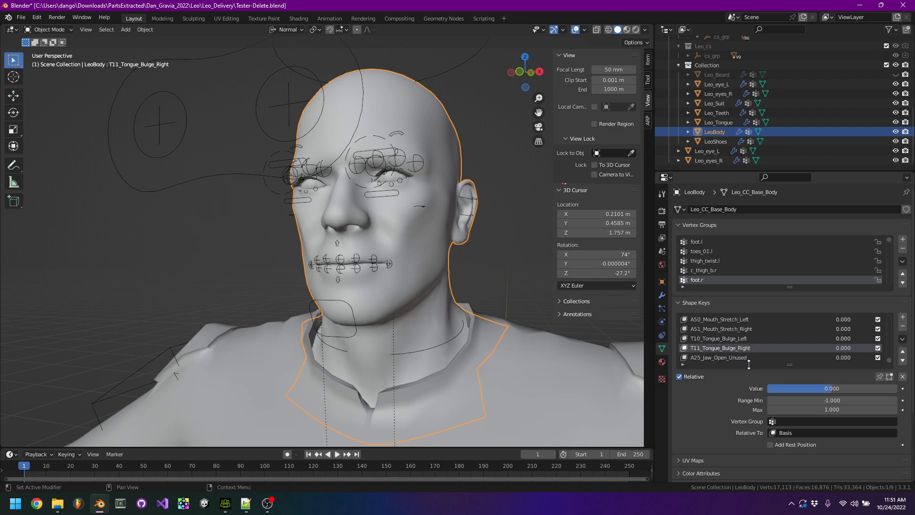
{"action": "mouse_move", "coordinate": [892, 363]}
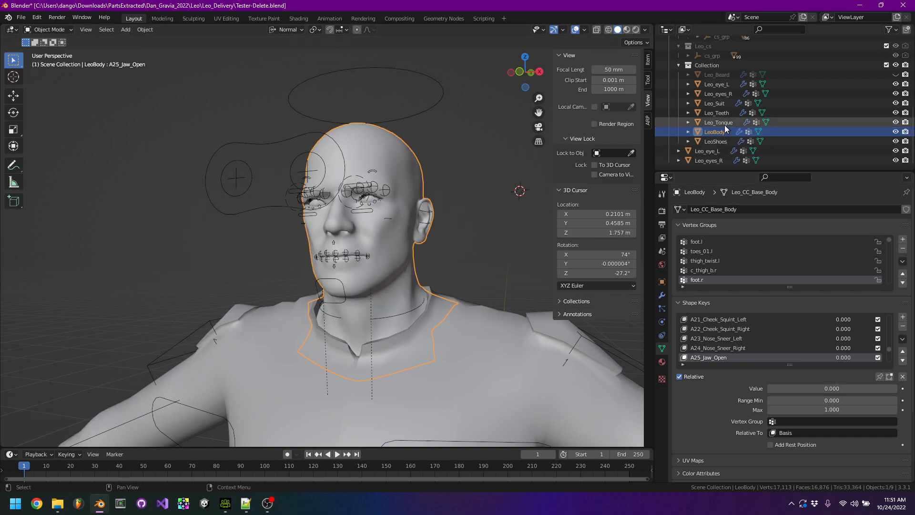
{"action": "left_click", "coordinate": [716, 112]}
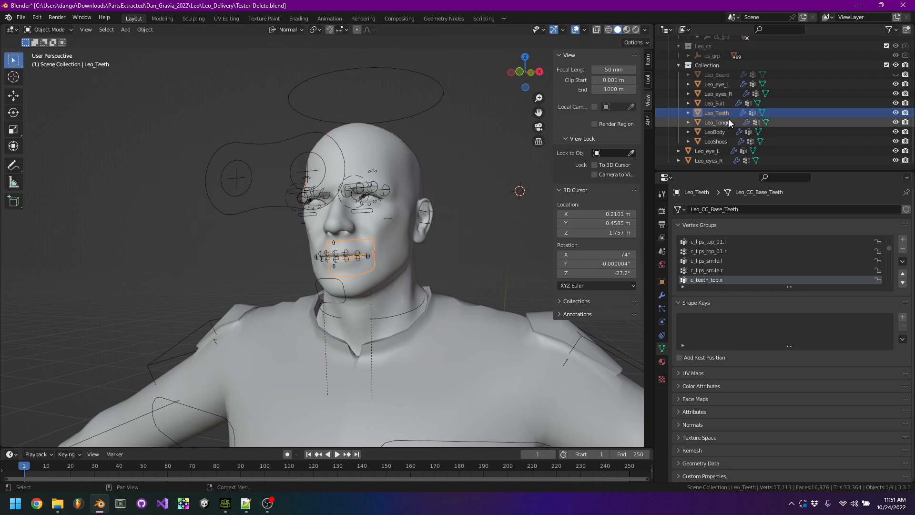
{"action": "left_click", "coordinate": [717, 122]}
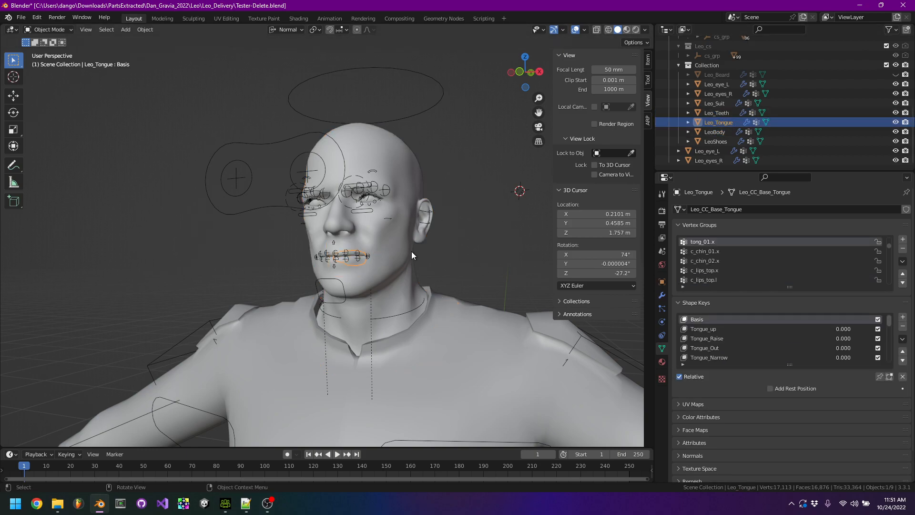
{"action": "mouse_move", "coordinate": [408, 280]}
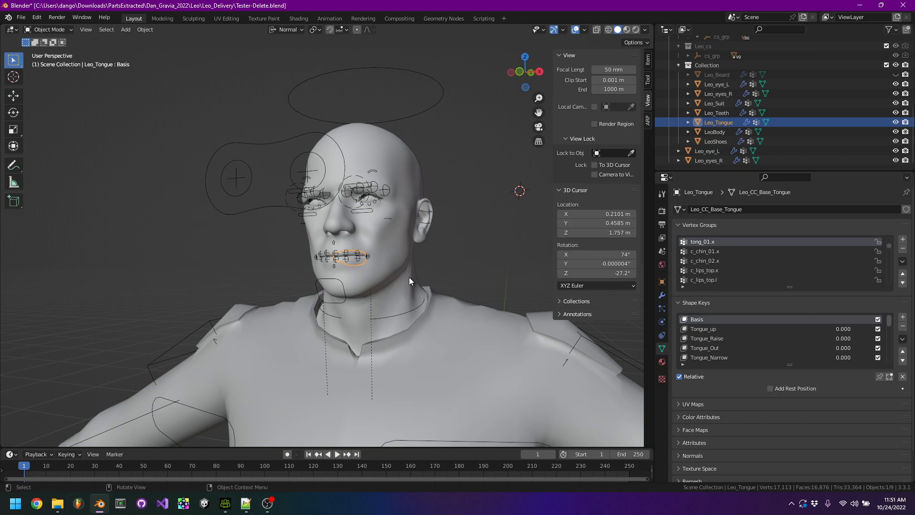
{"action": "mouse_move", "coordinate": [444, 225]}
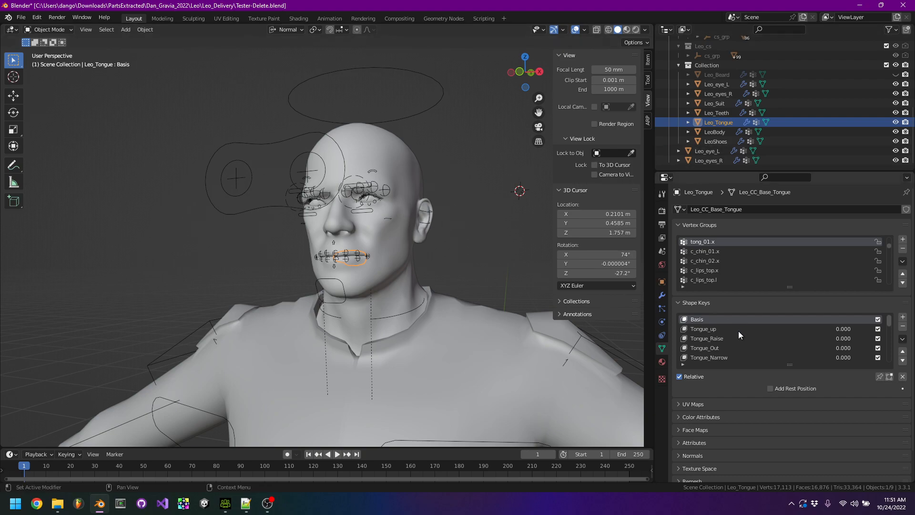
{"action": "left_click", "coordinate": [714, 132]}
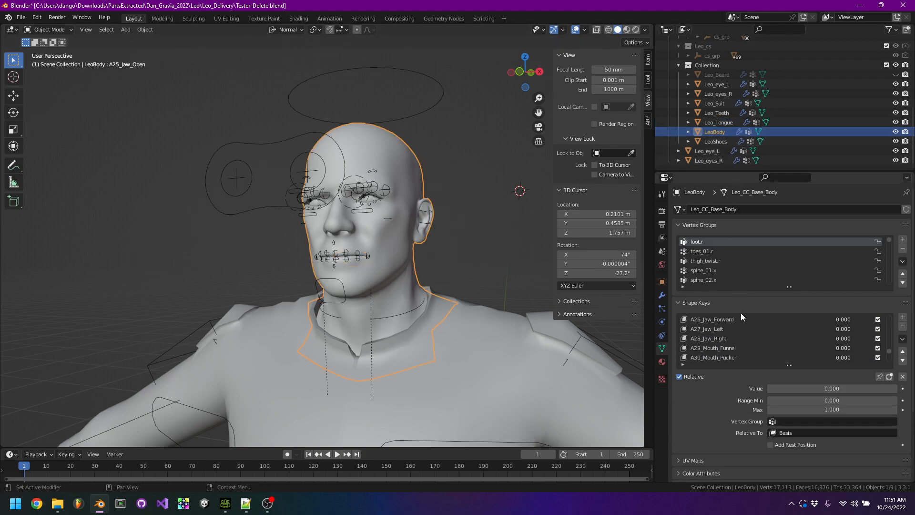
{"action": "left_click", "coordinate": [706, 348]}
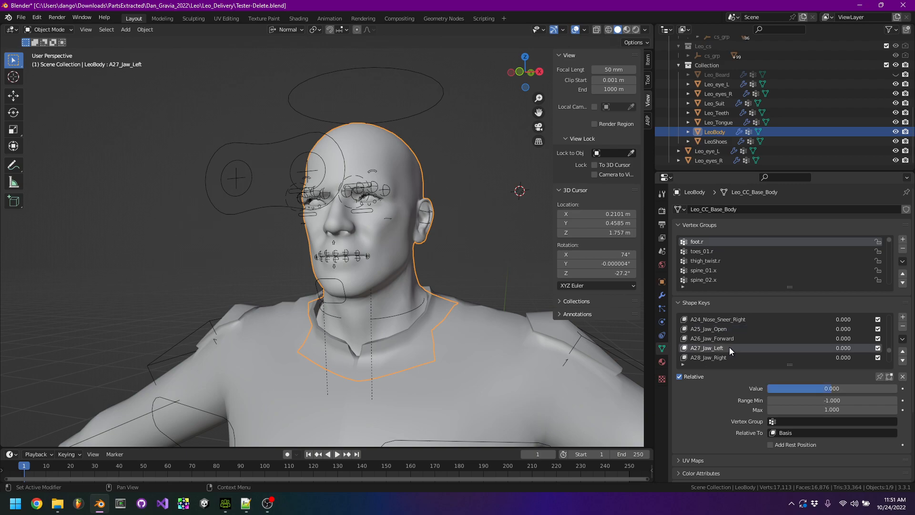
{"action": "left_click", "coordinate": [708, 356]}
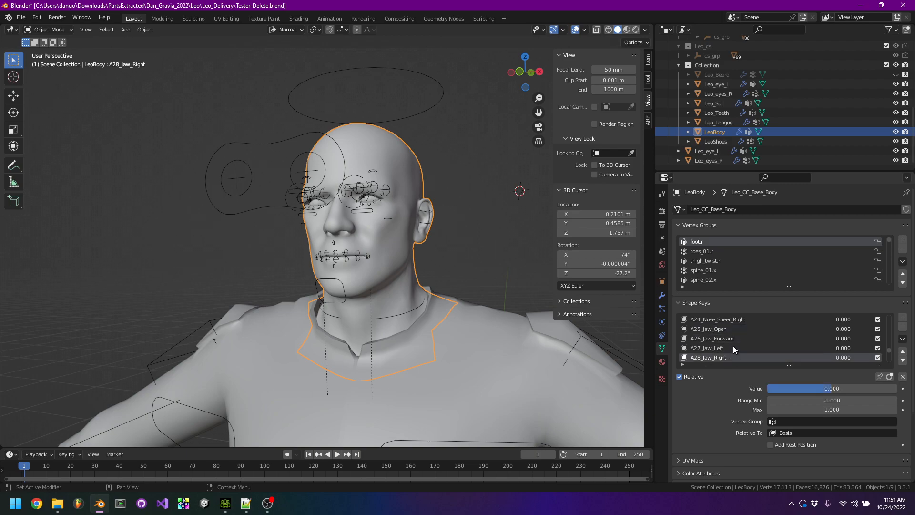
{"action": "left_click", "coordinate": [712, 338]}
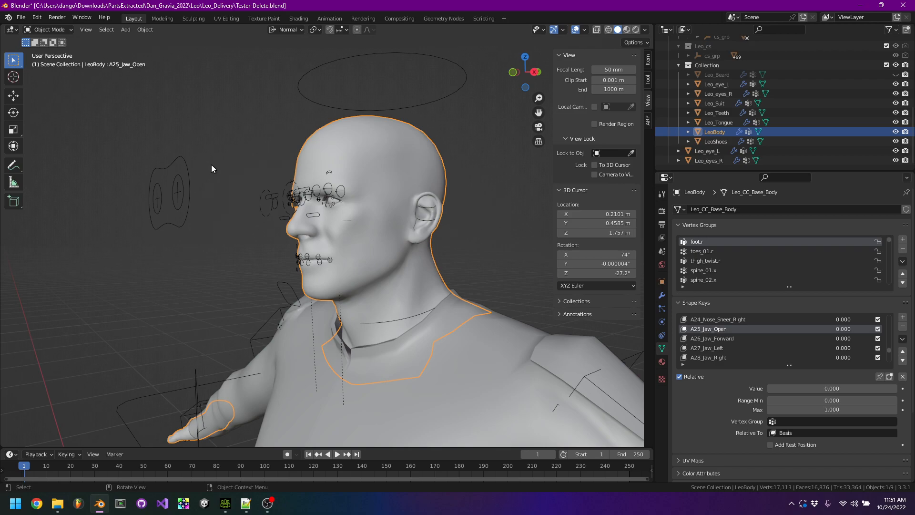
{"action": "mouse_move", "coordinate": [361, 251]}
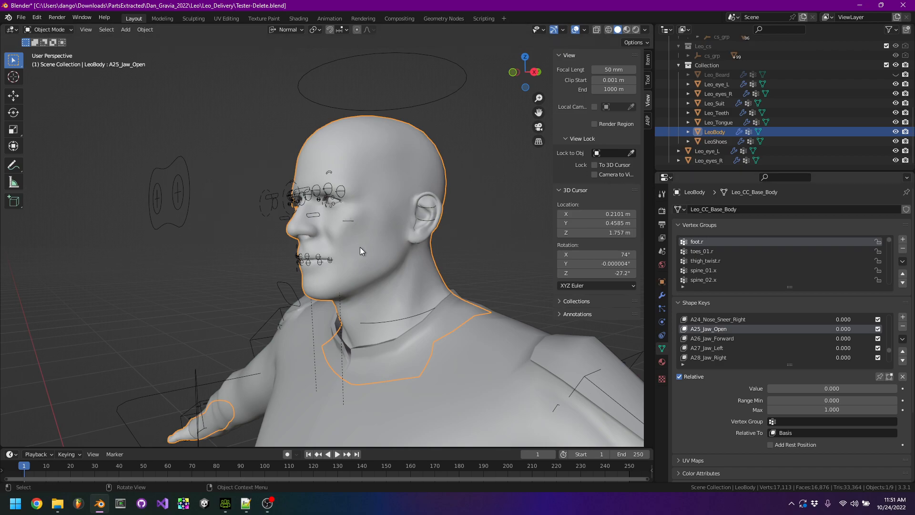
{"action": "mouse_move", "coordinate": [770, 342]}
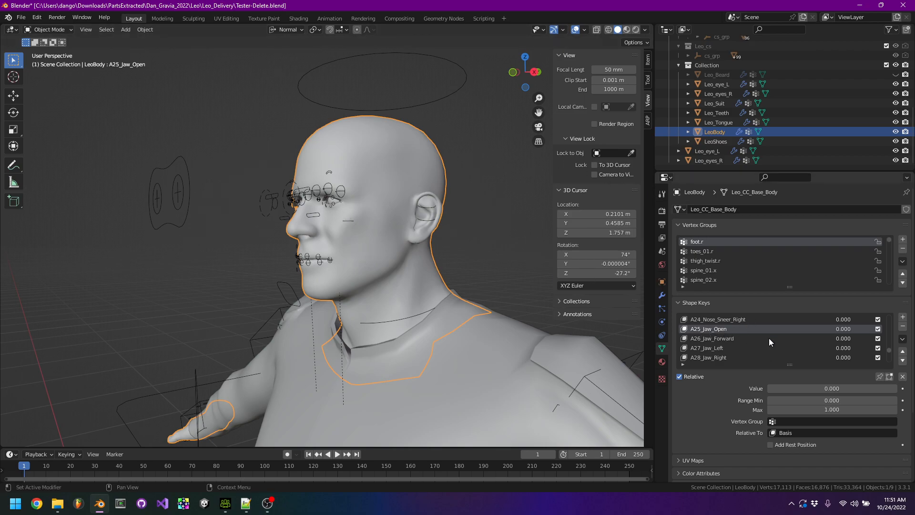
{"action": "mouse_move", "coordinate": [726, 328]}
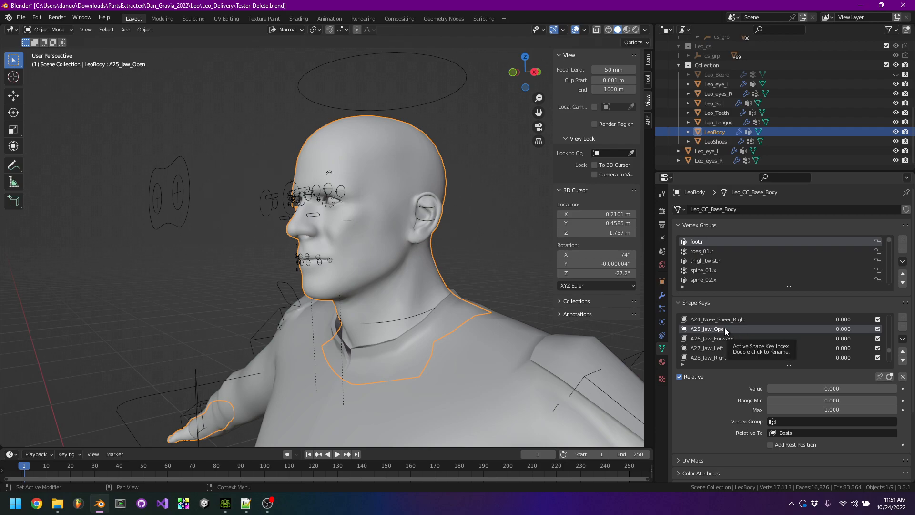
{"action": "mouse_move", "coordinate": [357, 244]}
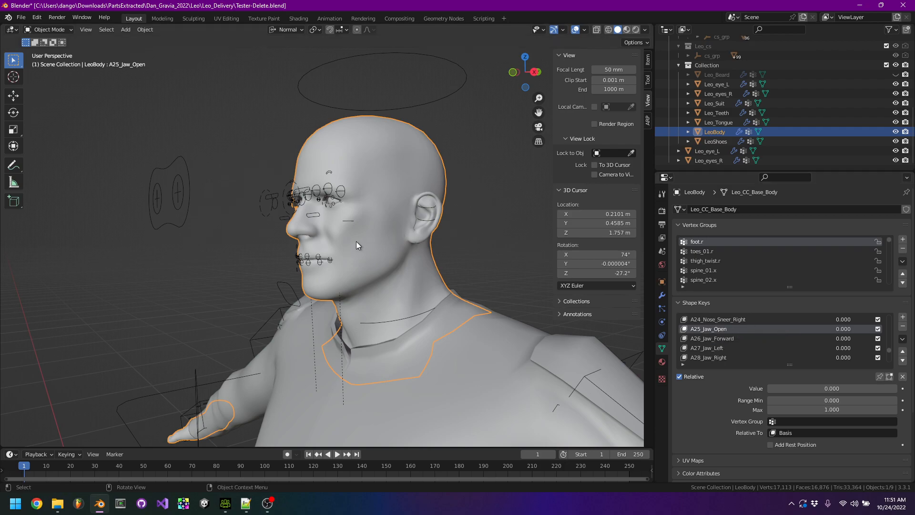